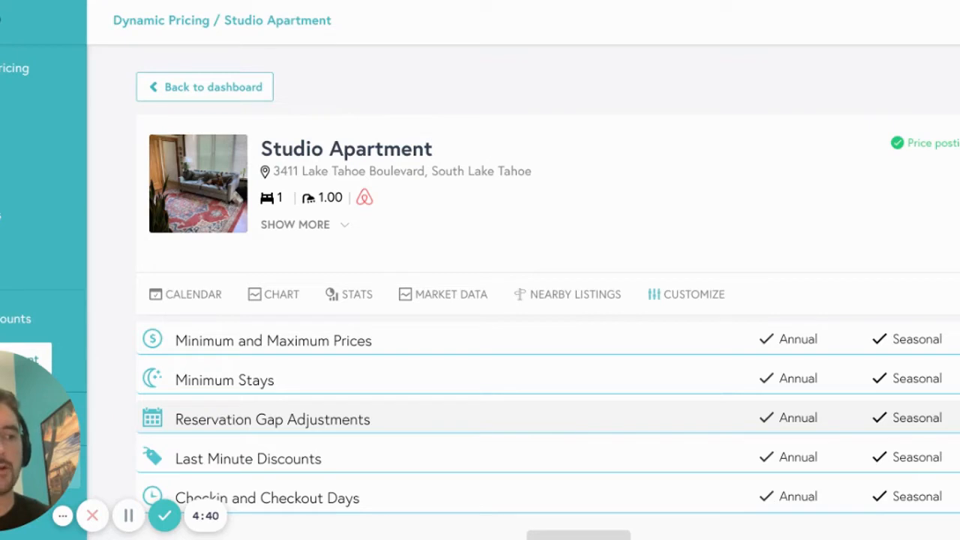
Step: Expand the minimum stay and minimum/maximum price sections on the Customize tab
scroll("down", 3)
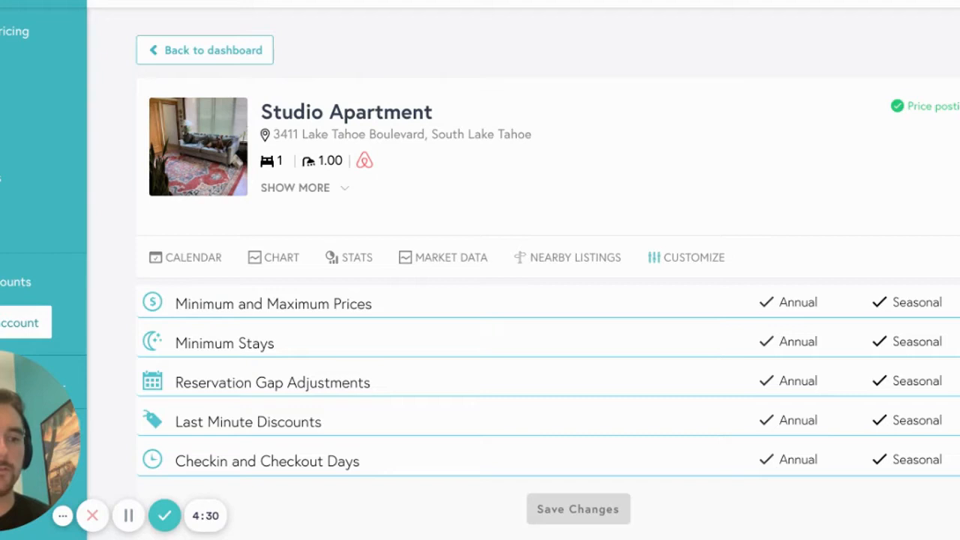
left_click(225, 343)
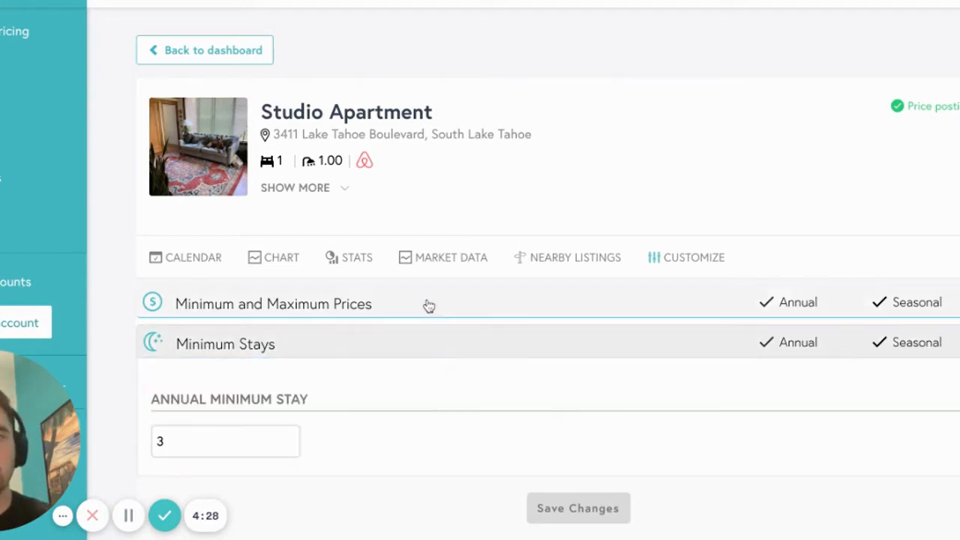
left_click(272, 303)
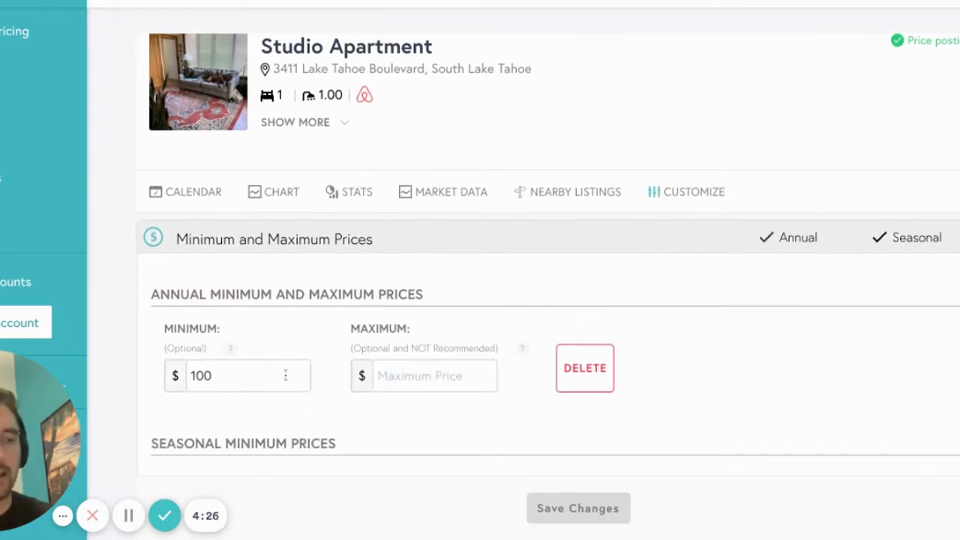
left_click(248, 375)
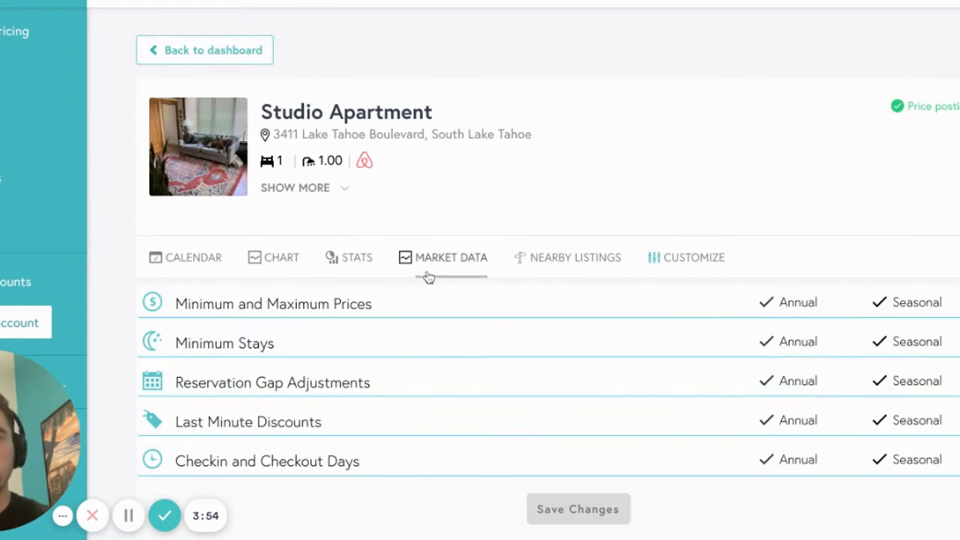
left_click(272, 383)
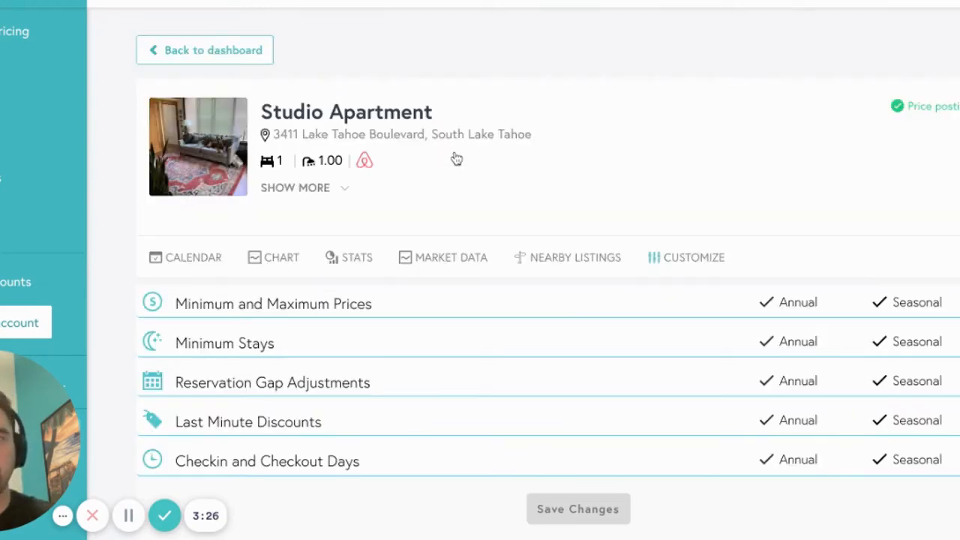
Step: Browse the last-minute discount rules and reopen Minimum Stays: annual minimum 3, seasonal minimum 4
left_click(249, 421)
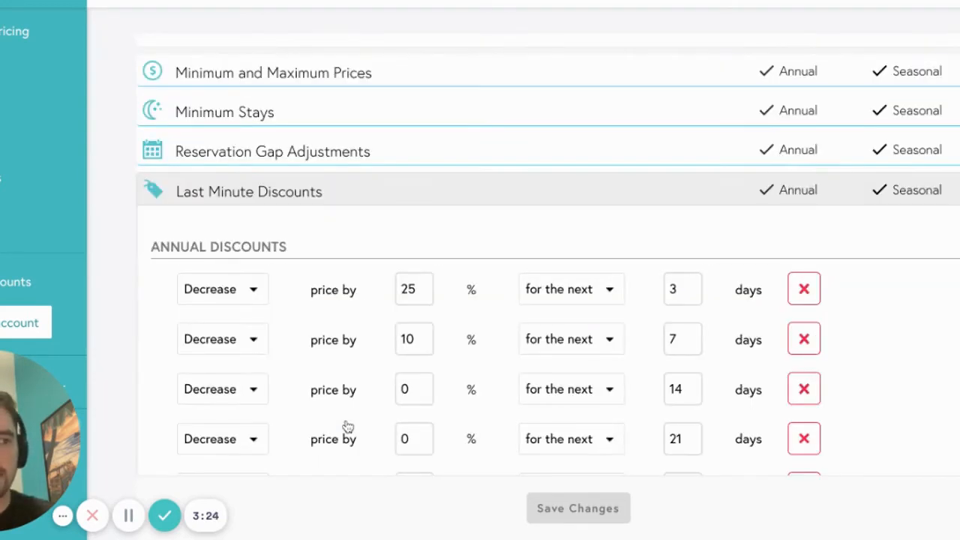
scroll("down", 3)
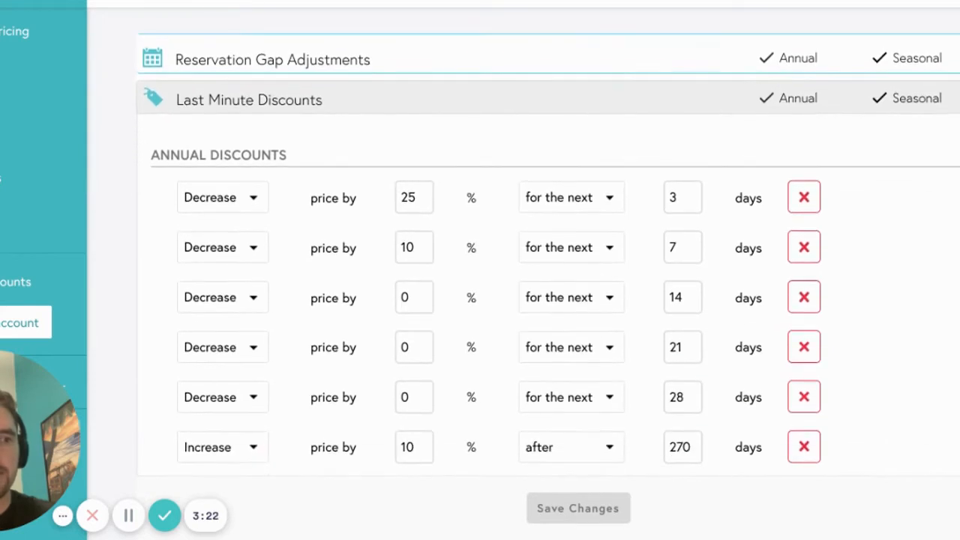
scroll("down", 3)
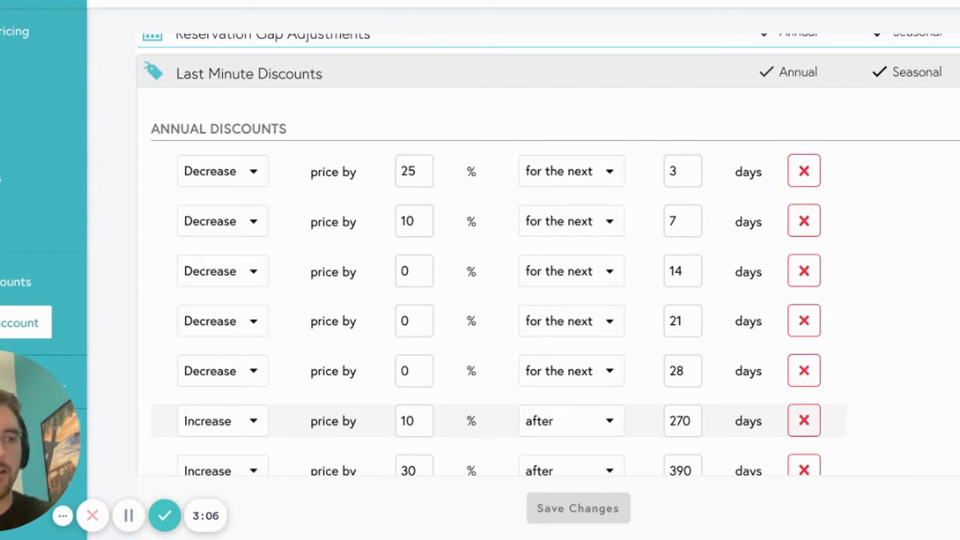
scroll("down", 3)
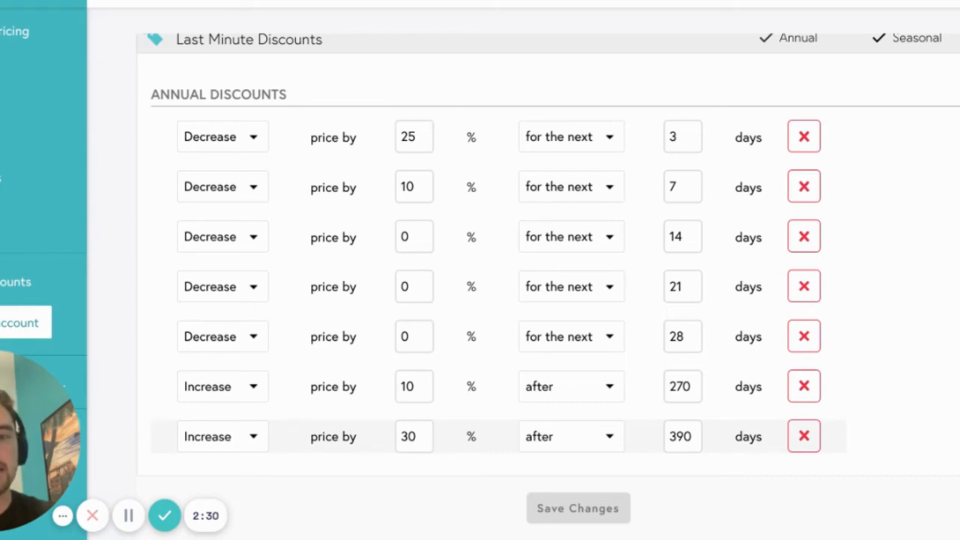
mouse_move(128, 516)
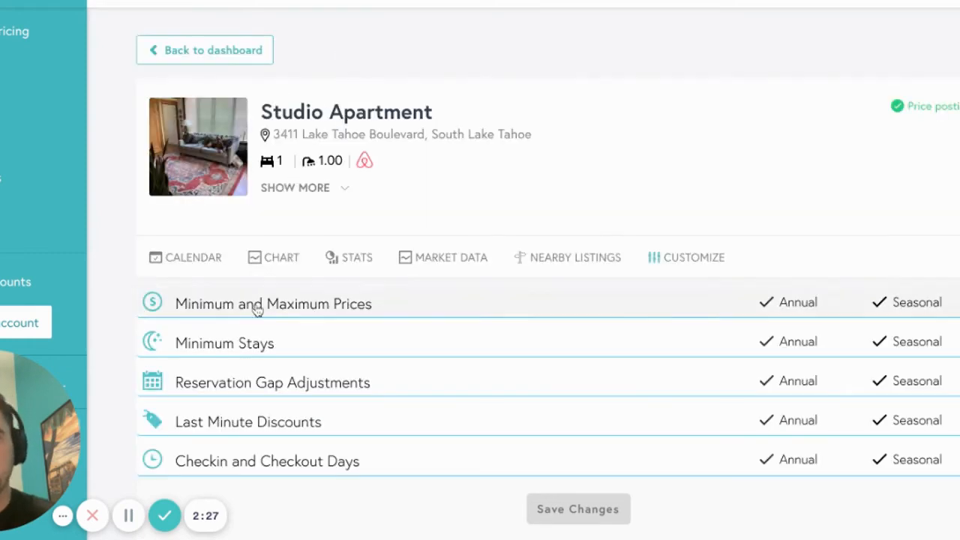
left_click(223, 343)
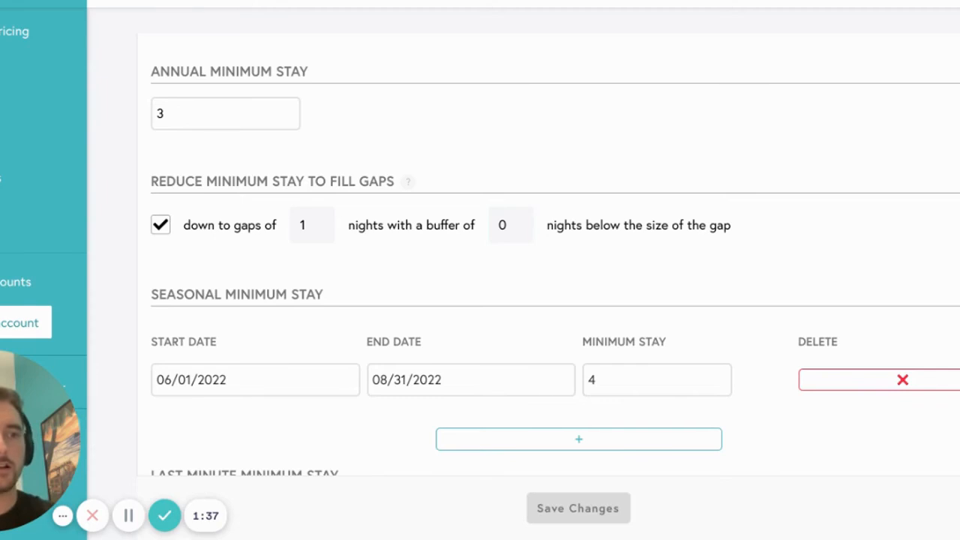
mouse_move(223, 234)
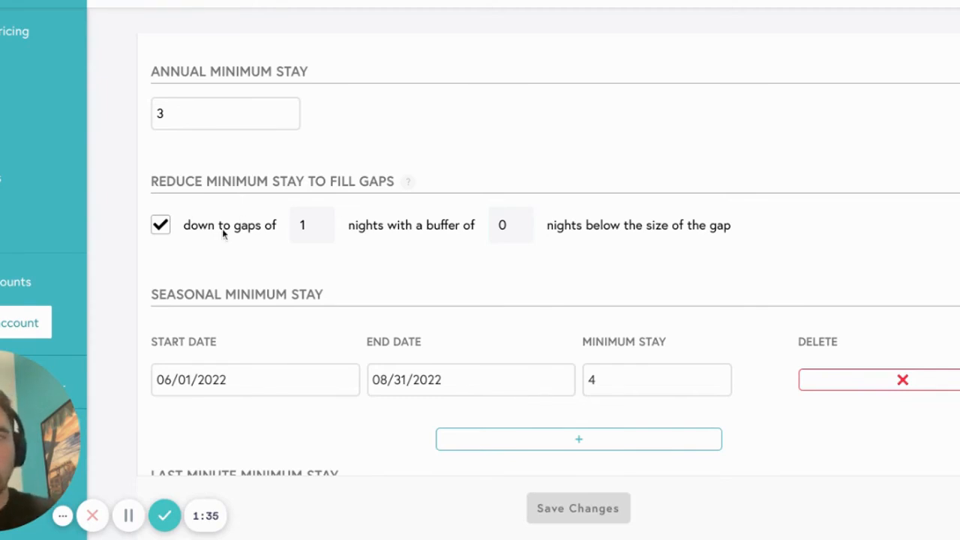
mouse_move(303, 283)
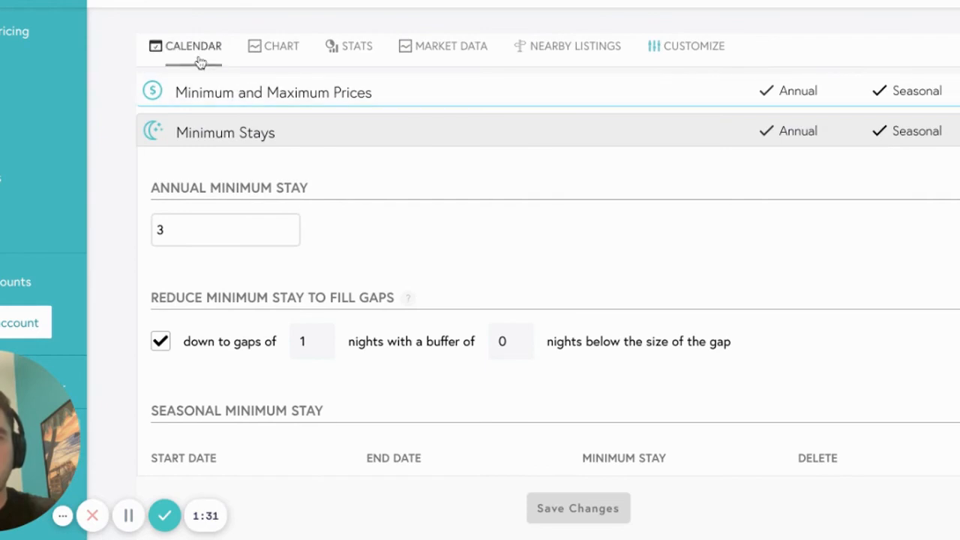
Step: Check December 16 on the pricing calendar, then view the Checkin and Checkout Days settings
left_click(193, 45)
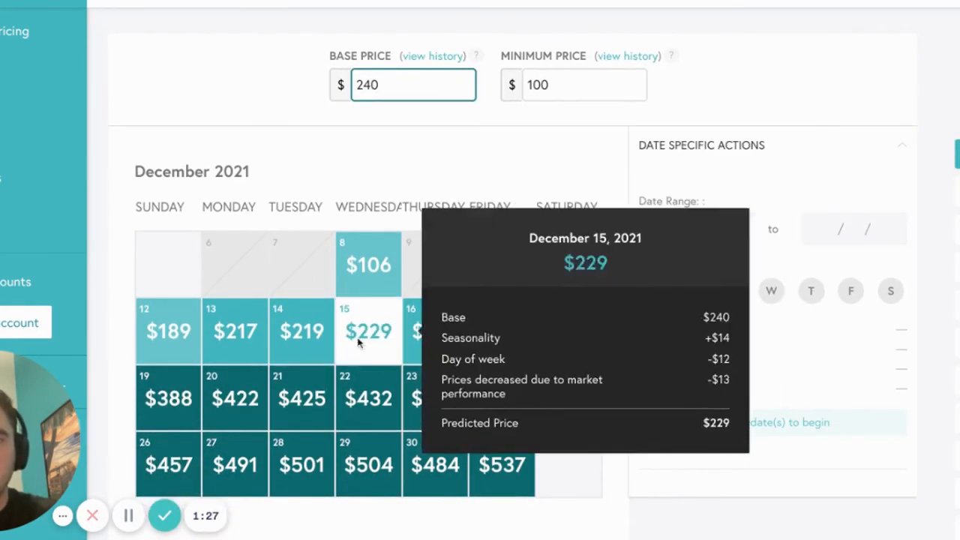
left_click(435, 331)
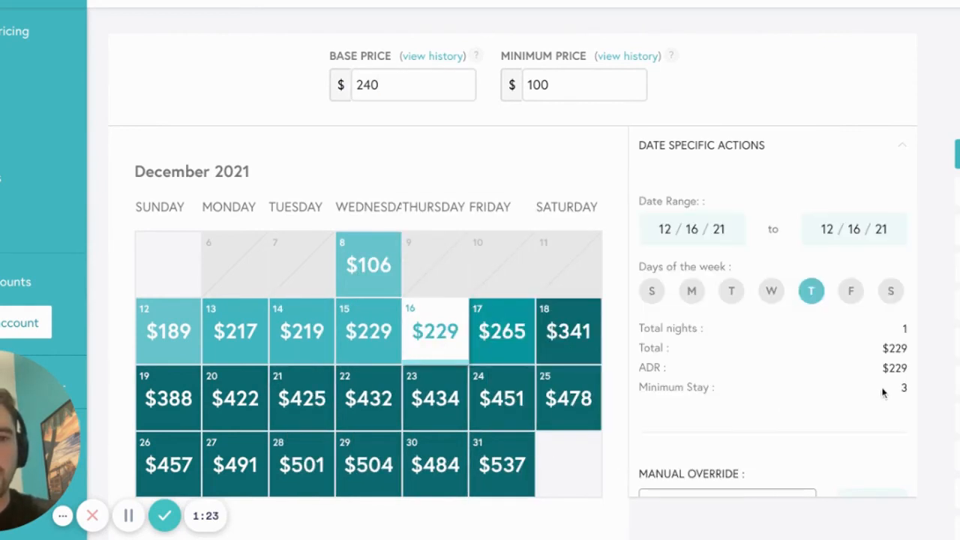
mouse_move(741, 399)
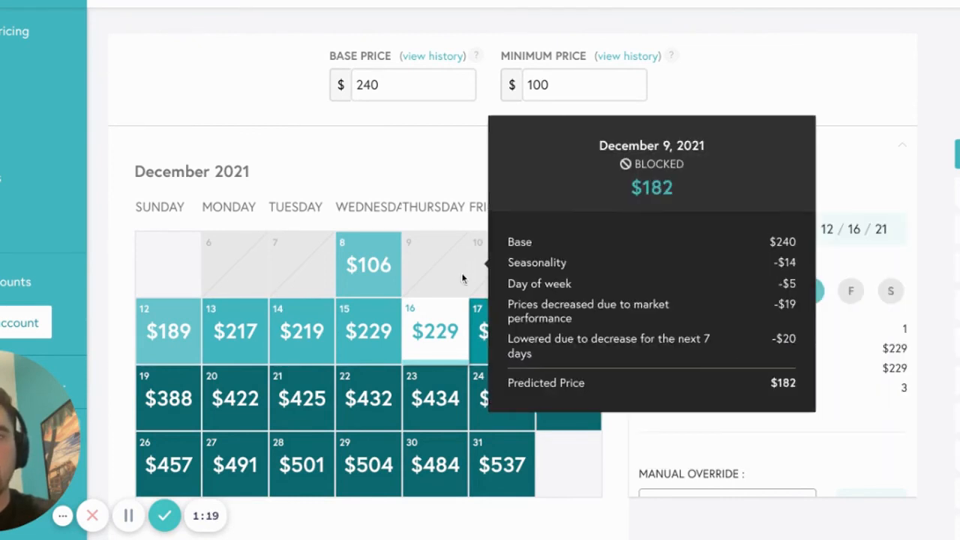
mouse_move(368, 264)
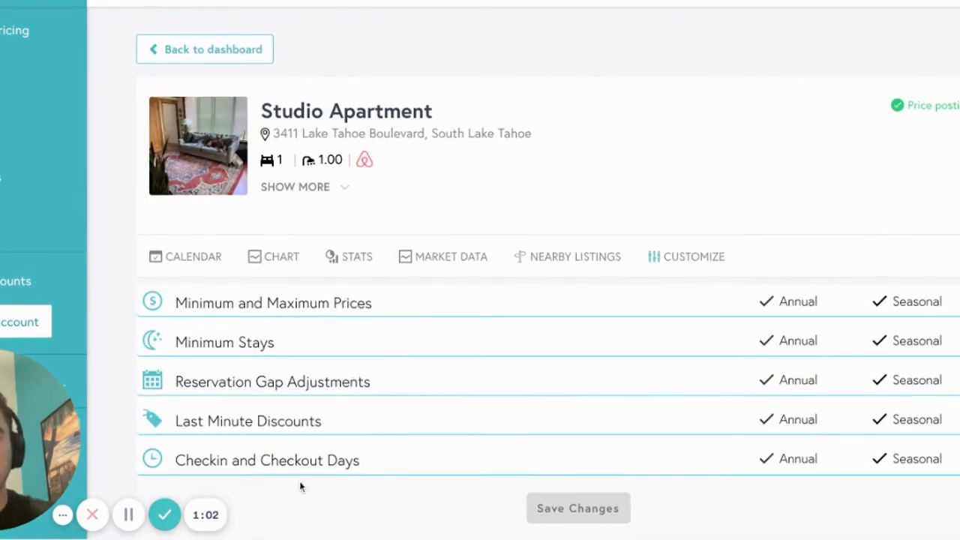
left_click(267, 459)
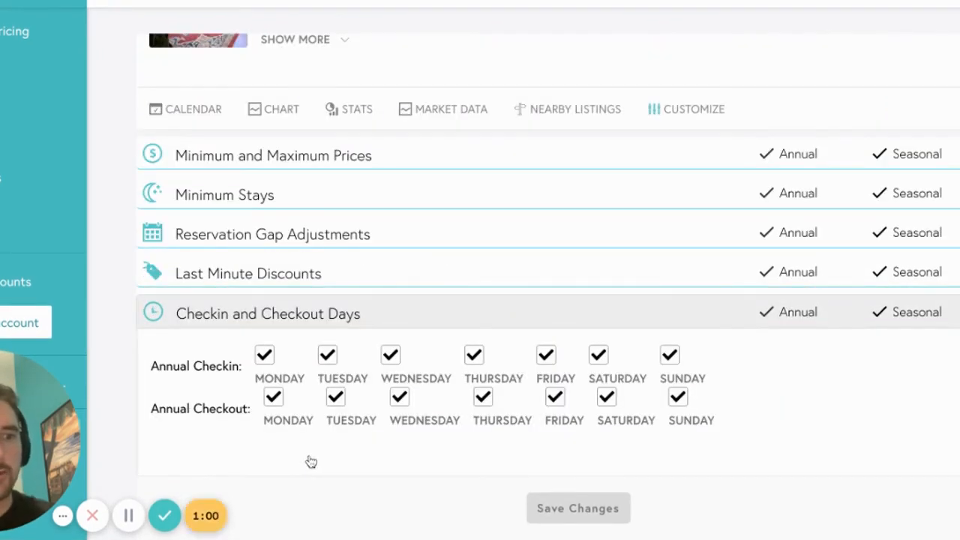